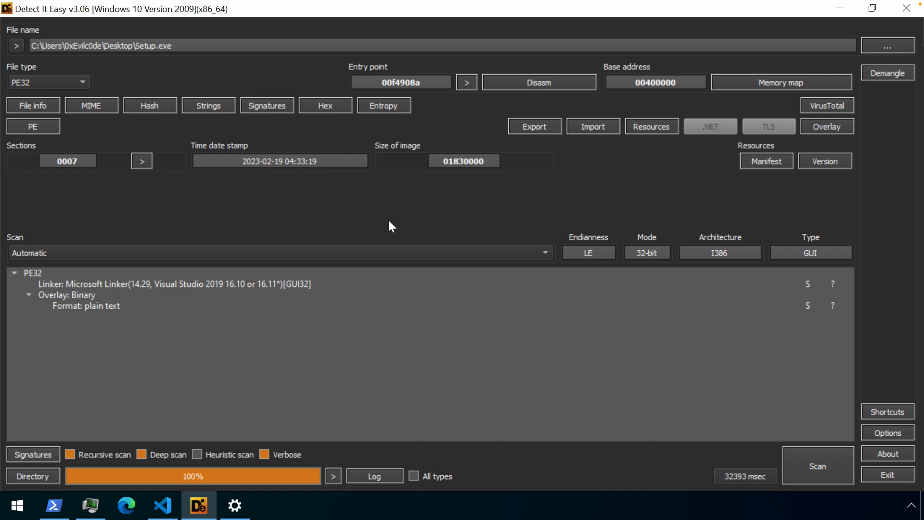
mouse_move(341, 245)
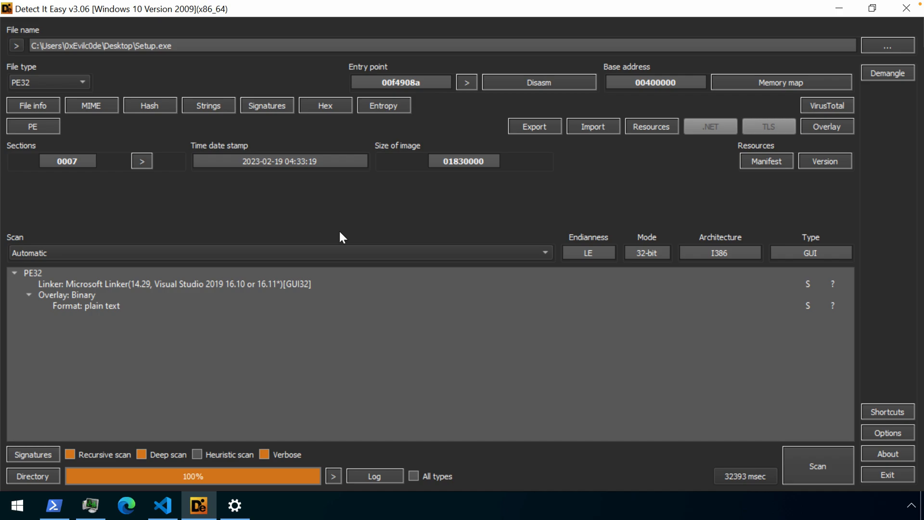
mouse_move(284, 351)
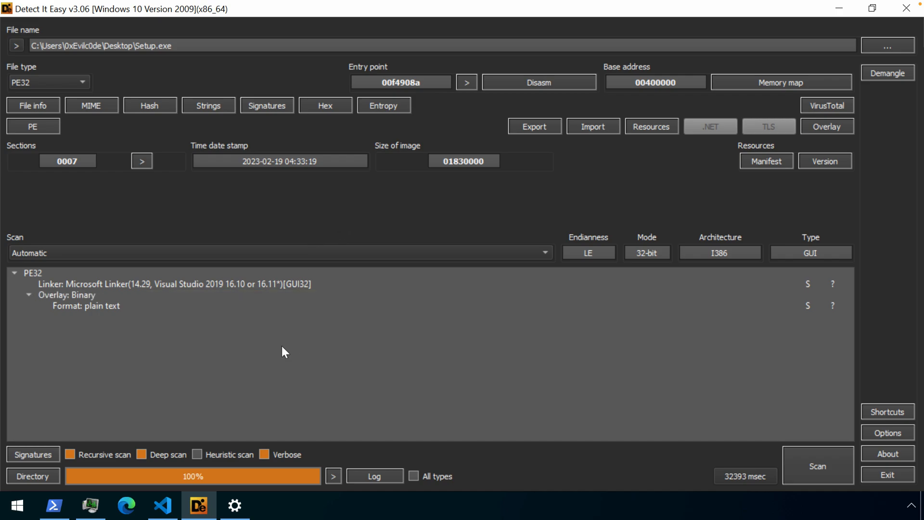
mouse_move(294, 225)
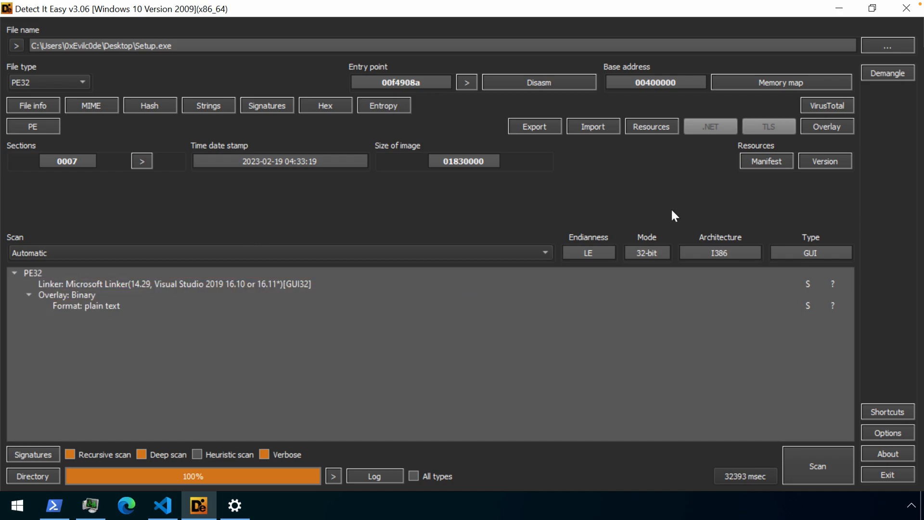
Step: Select the overlay entry and inspect its raw bytes in the byte viewer, then close it
left_click(86, 306)
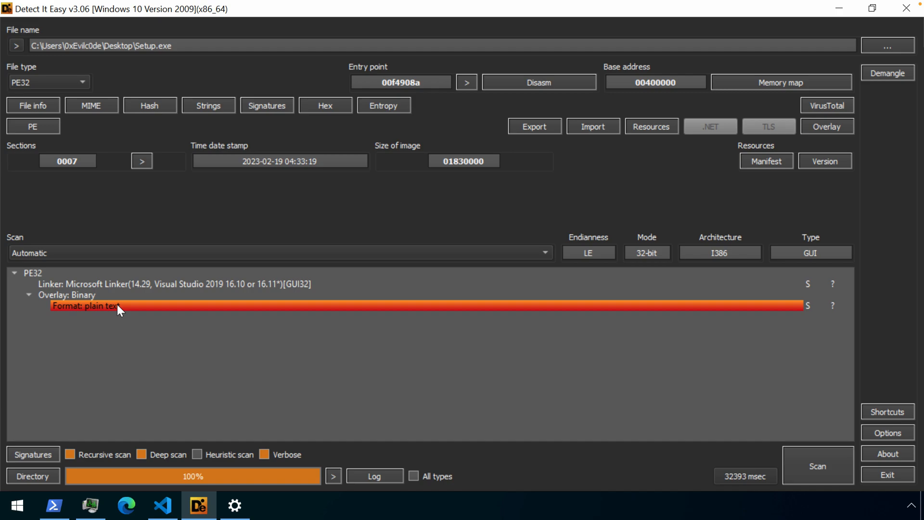
left_click(88, 305)
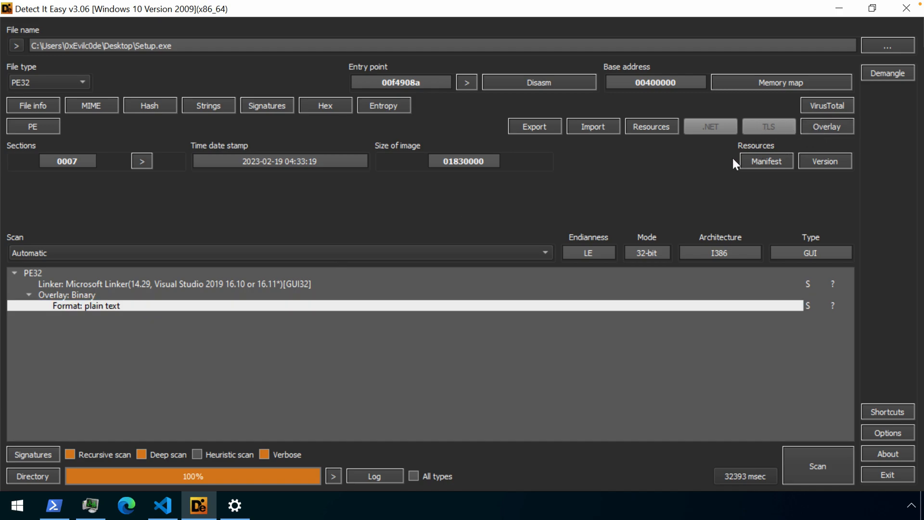
left_click(32, 126)
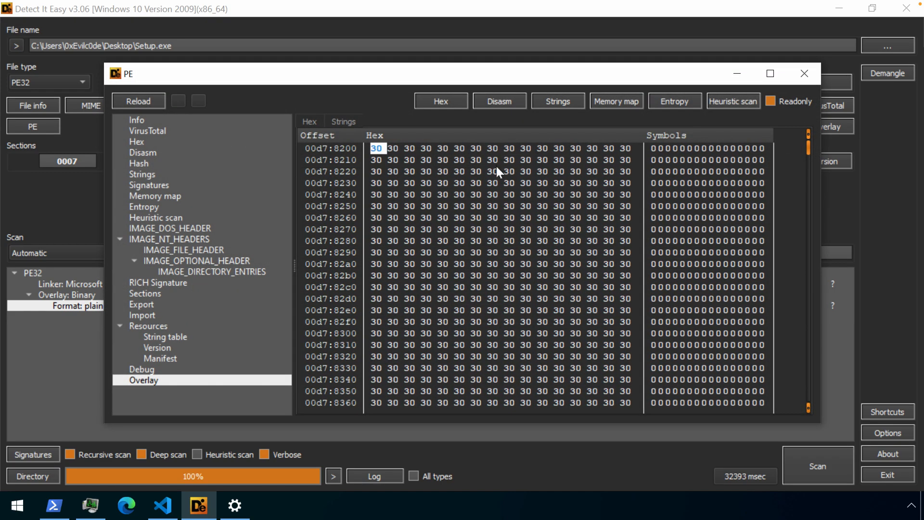
mouse_move(648, 184)
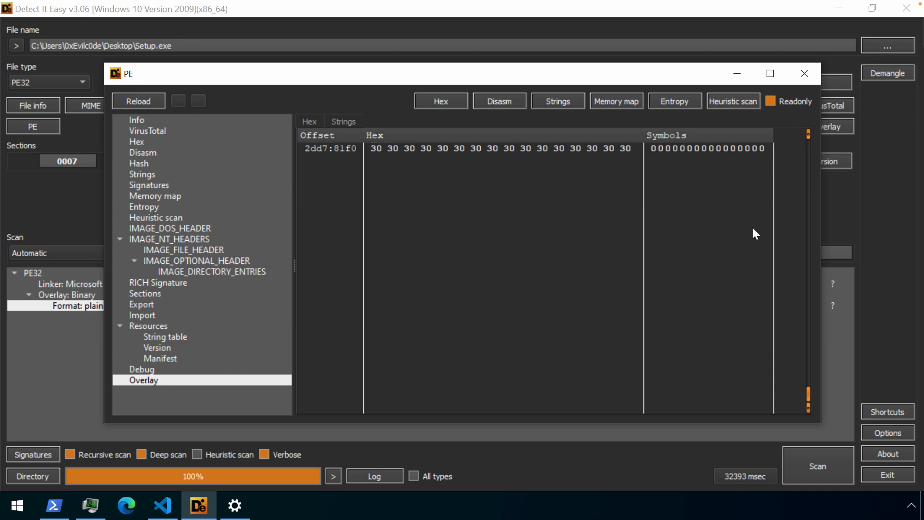
mouse_move(804, 73)
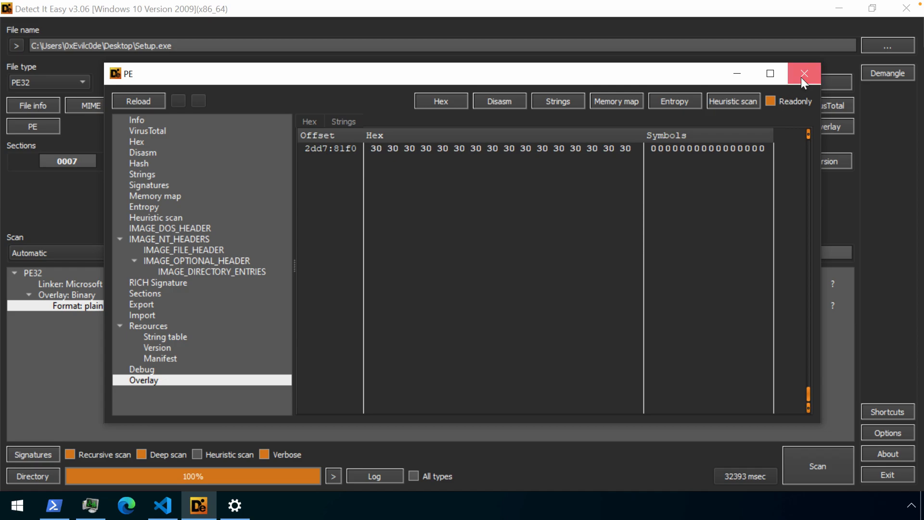
left_click(803, 73)
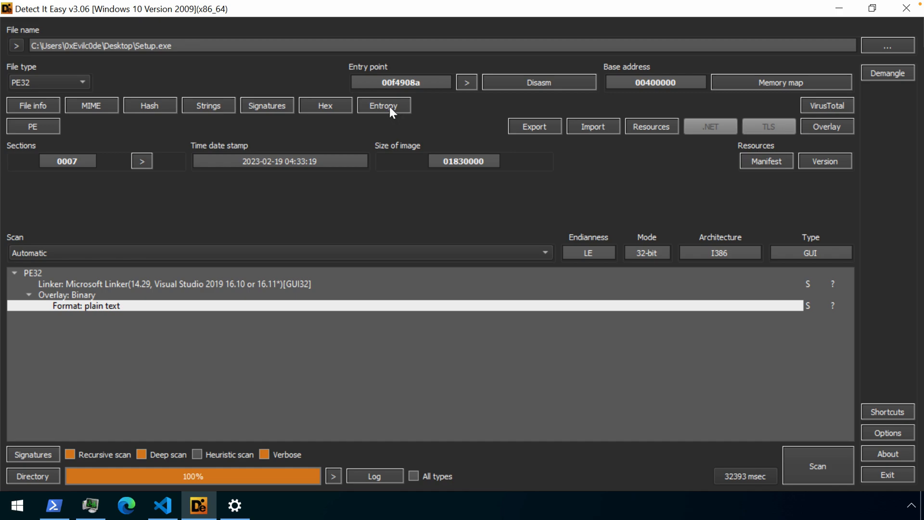
Step: Run the entropy analysis and select the Overlay region showing 0.00000 entropy
left_click(383, 105)
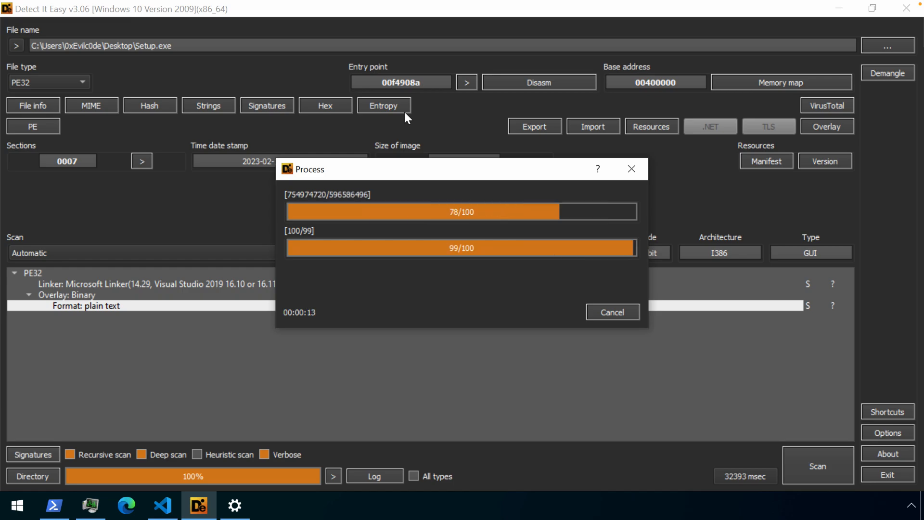
left_click(384, 106)
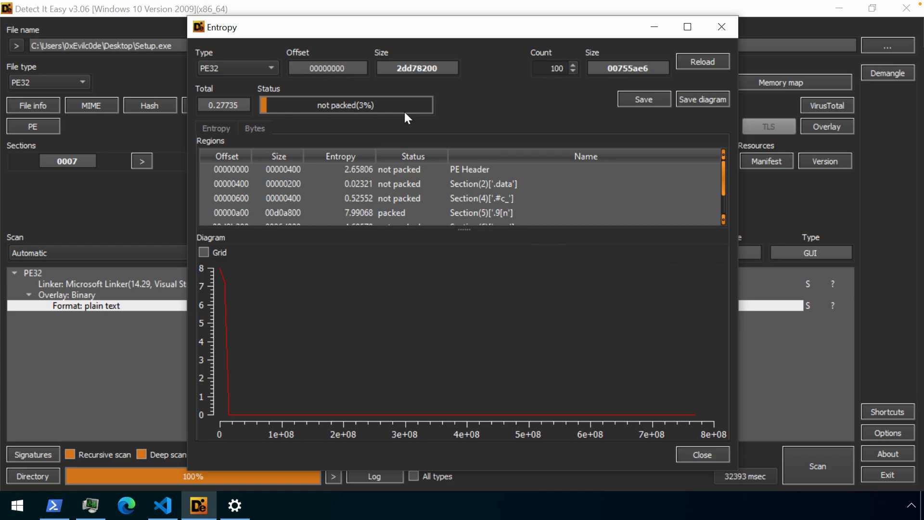
left_click(340, 198)
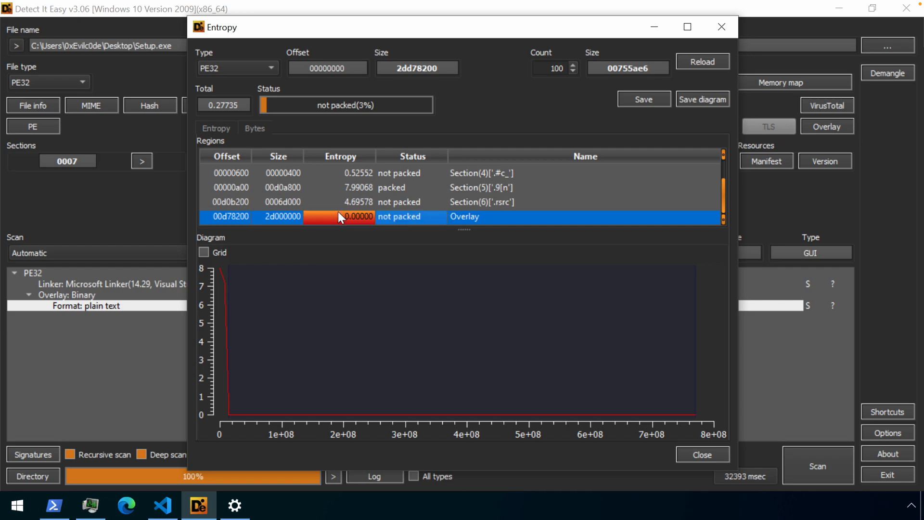
mouse_move(240, 301)
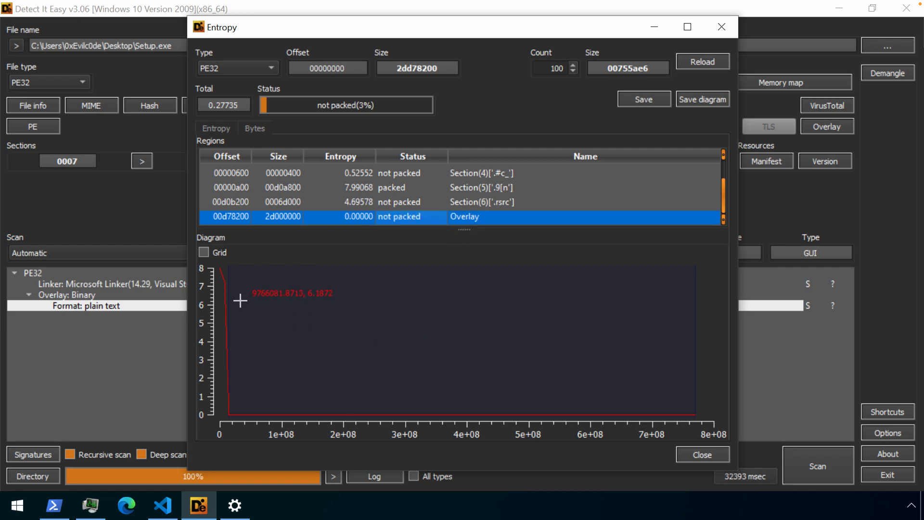
mouse_move(229, 412)
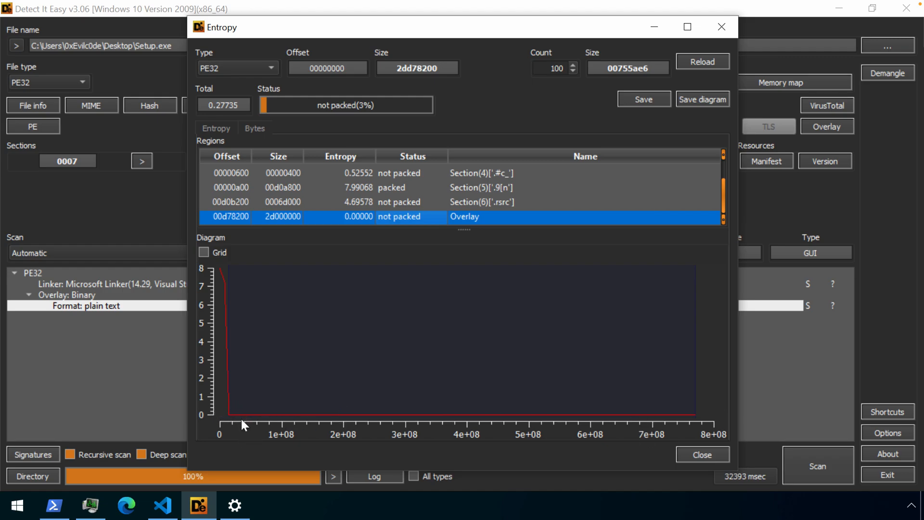
mouse_move(263, 429)
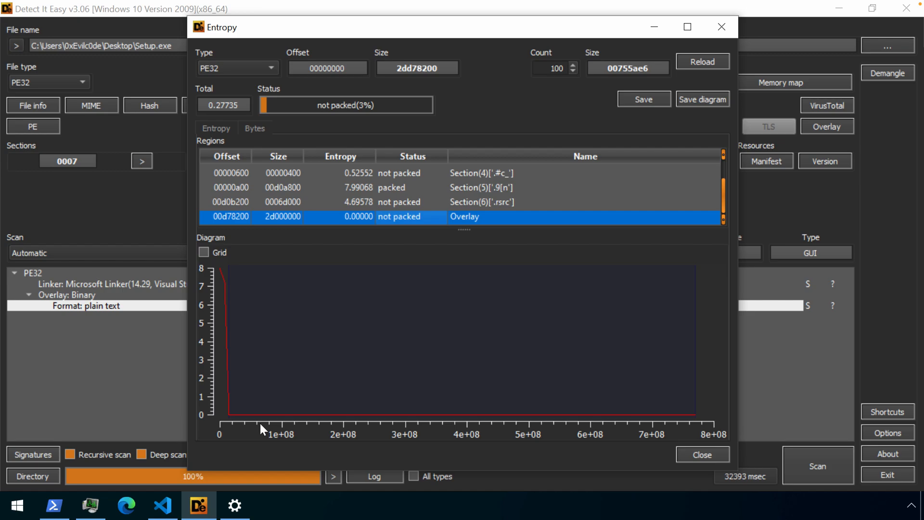
left_click(410, 216)
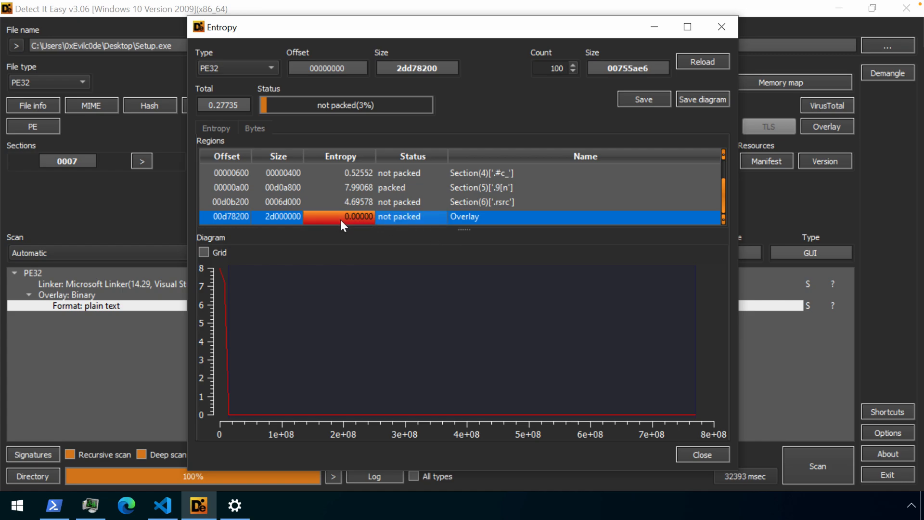
left_click(162, 505)
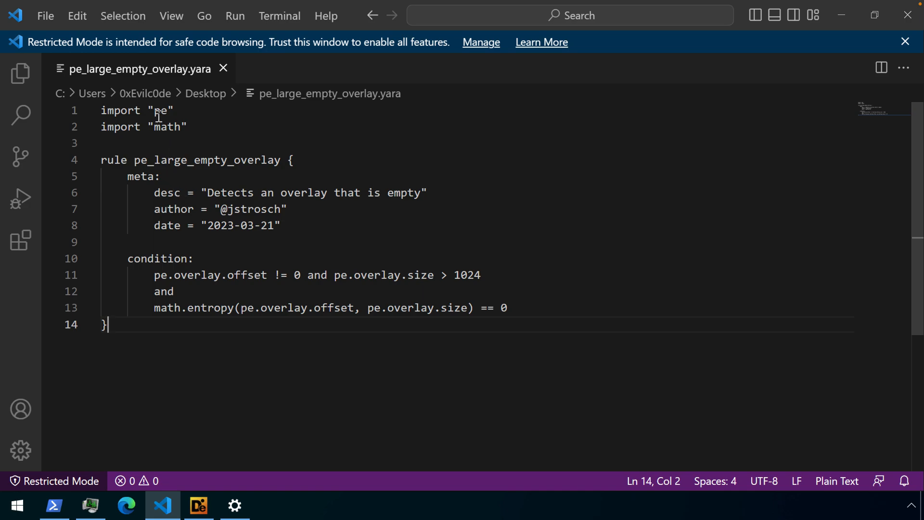
double_click(160, 110)
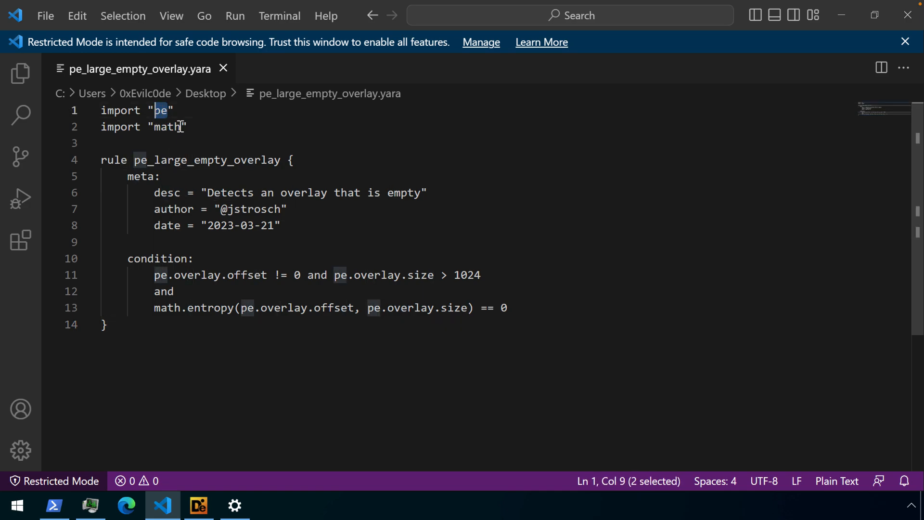
double_click(168, 126)
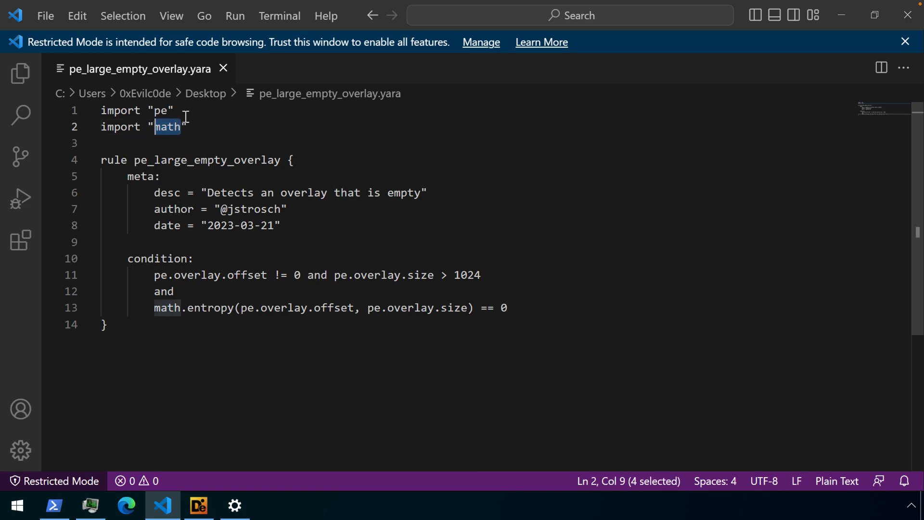
double_click(160, 110)
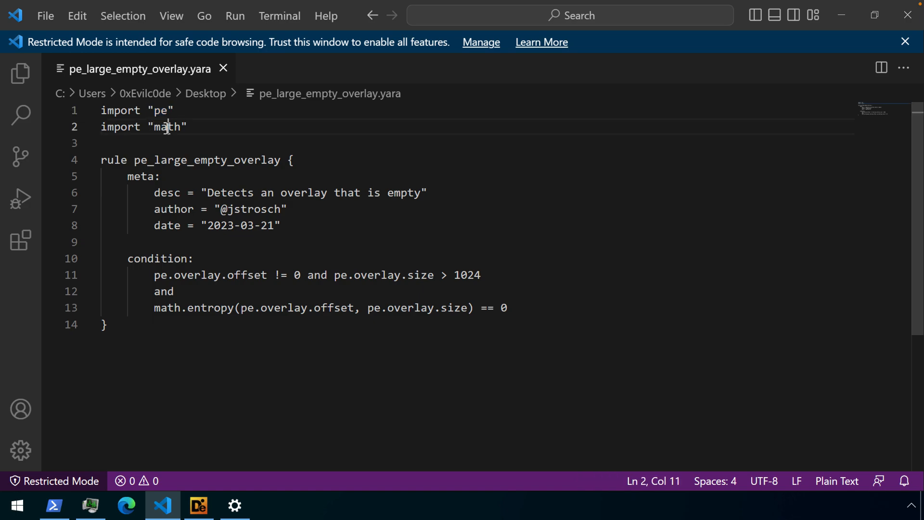
double_click(167, 126)
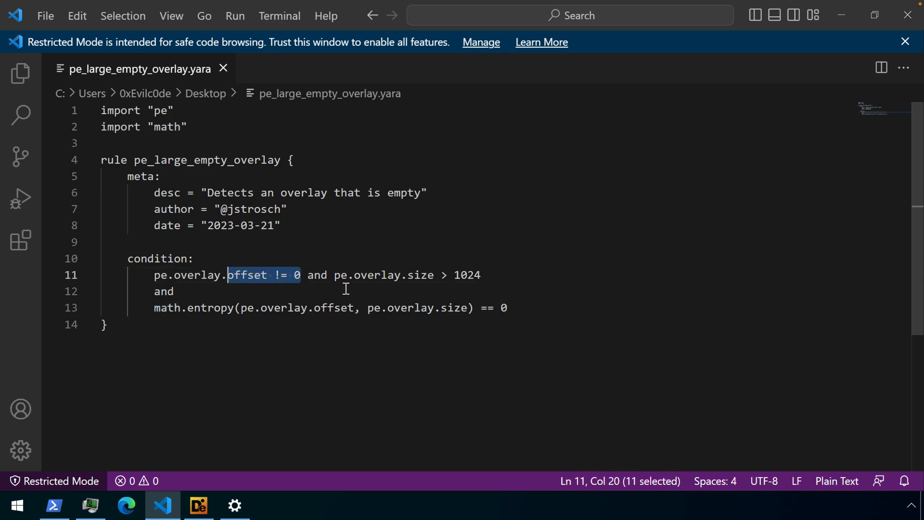
double_click(383, 275)
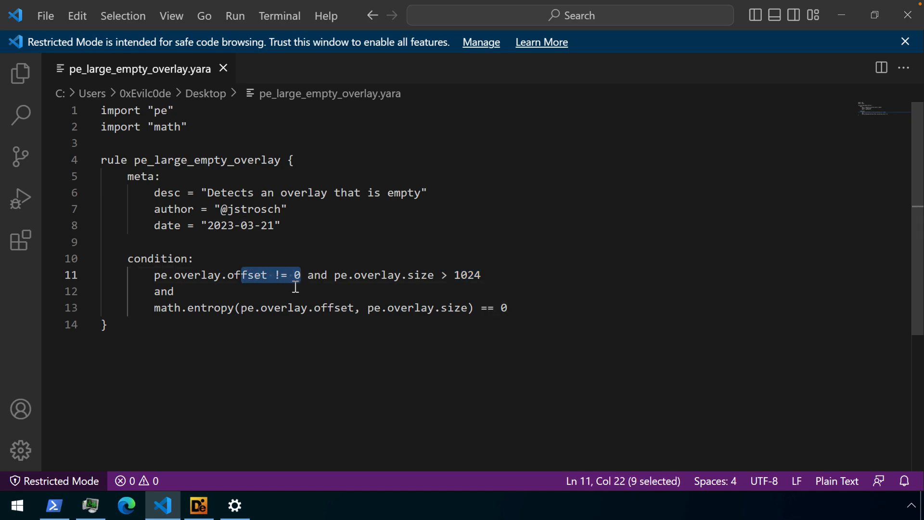
mouse_move(333, 281)
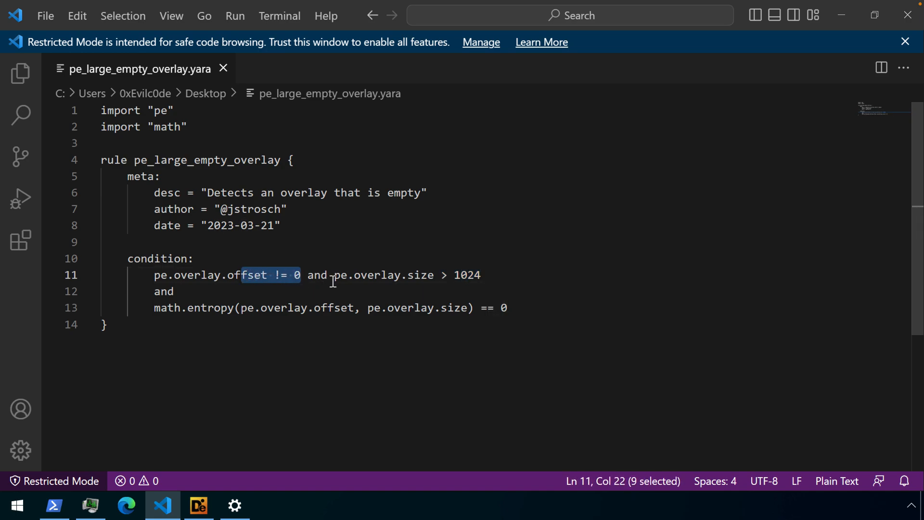
double_click(401, 275)
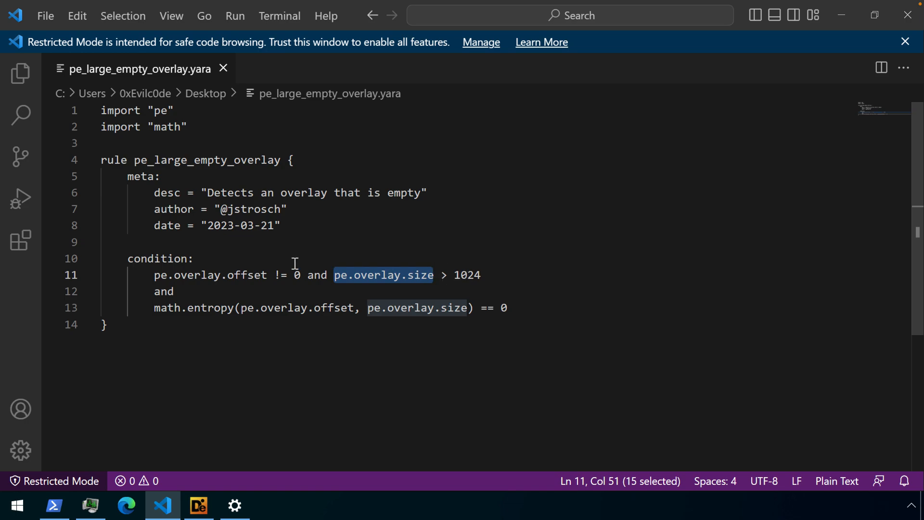
mouse_move(163, 313)
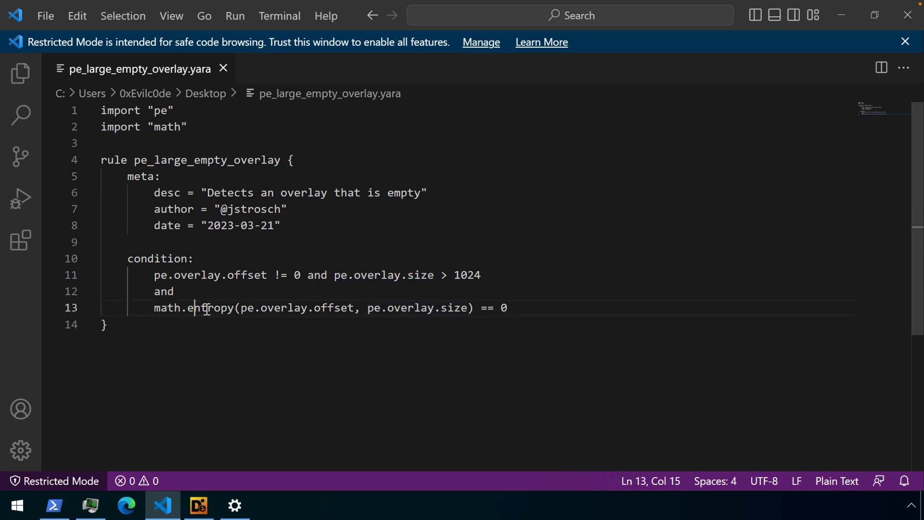
double_click(209, 307)
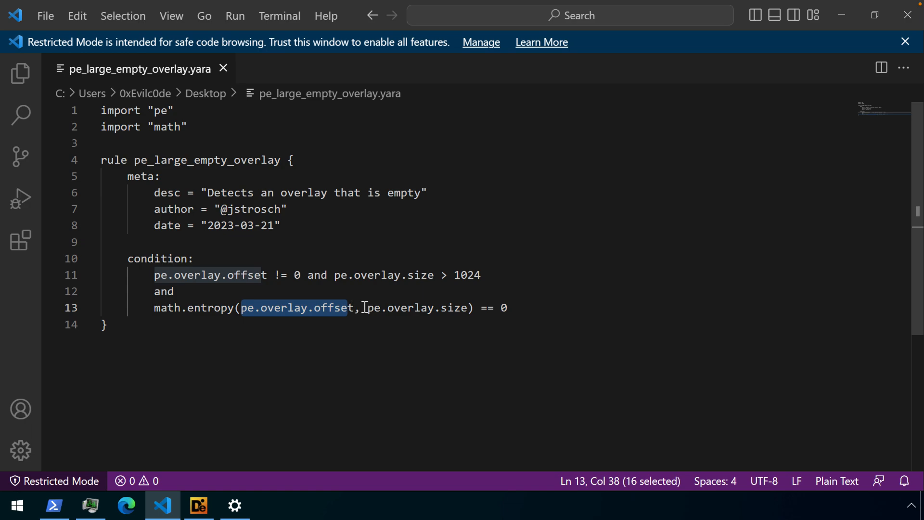
double_click(413, 307)
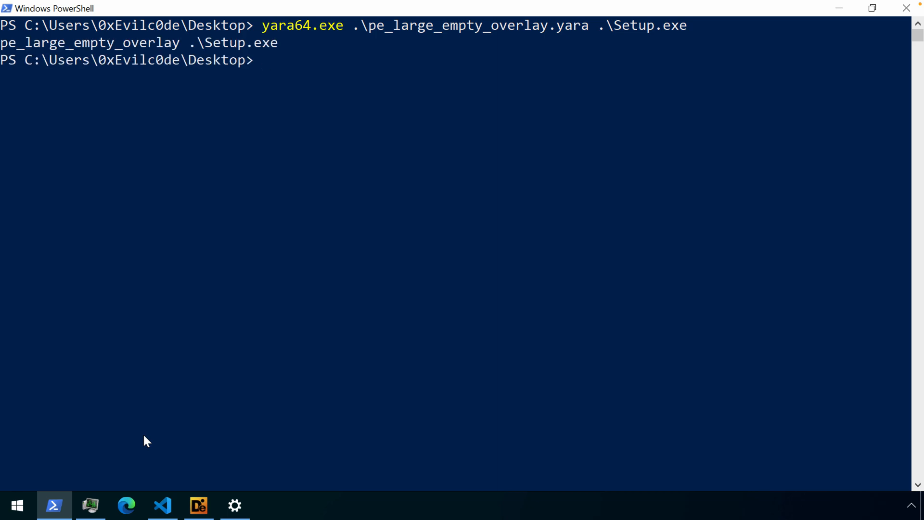
mouse_move(167, 494)
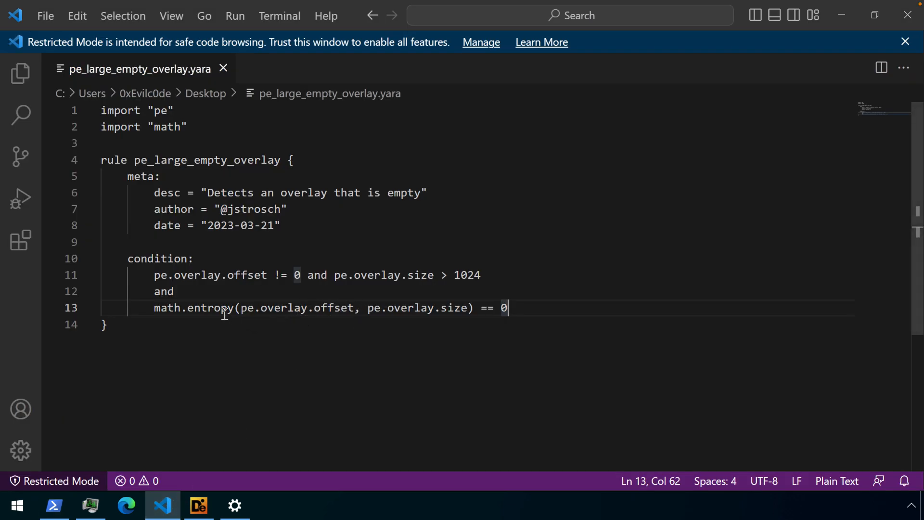
double_click(210, 307)
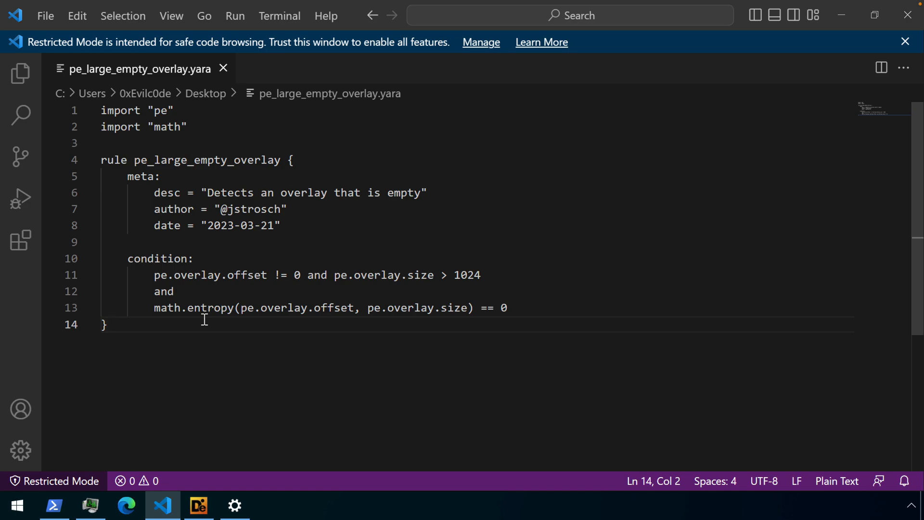
mouse_move(444, 300)
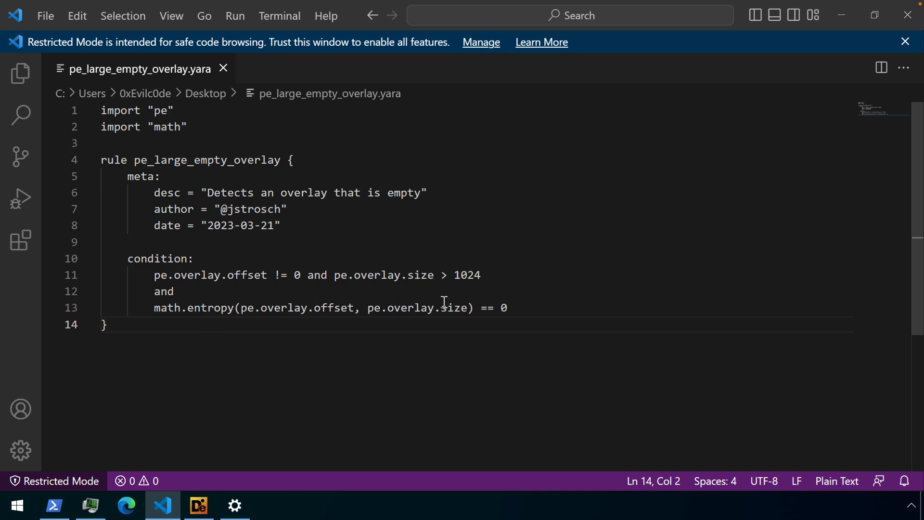
left_click(504, 307)
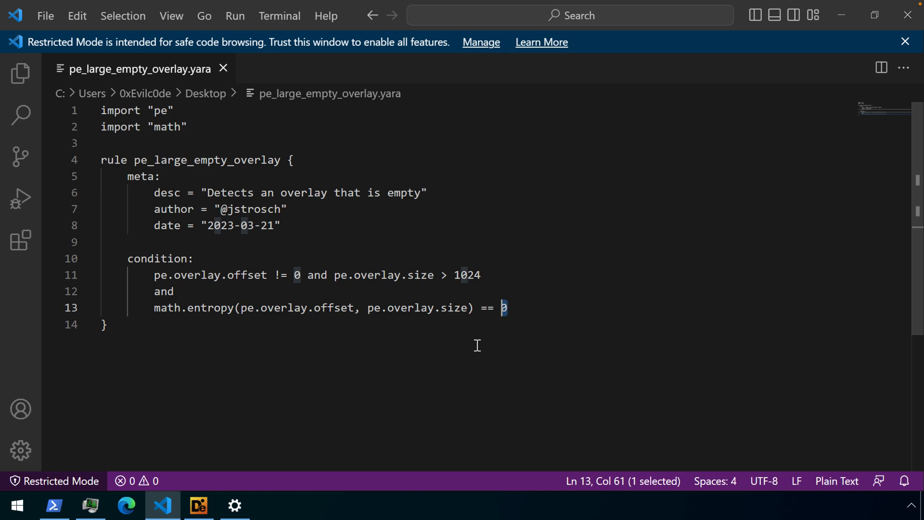
double_click(467, 274)
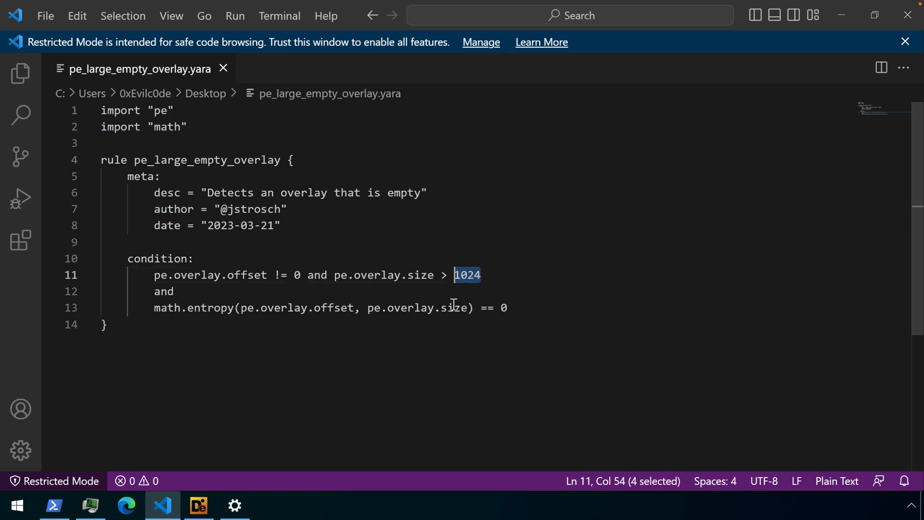